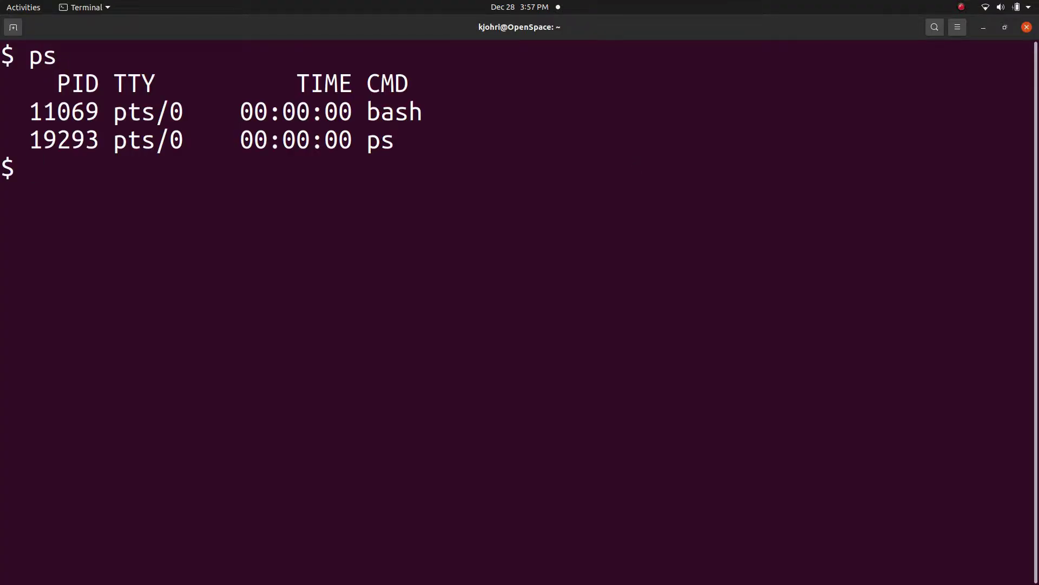
Start ./sleep-10min & in the background, correcting a typo, then list processes with ps.
type("./")
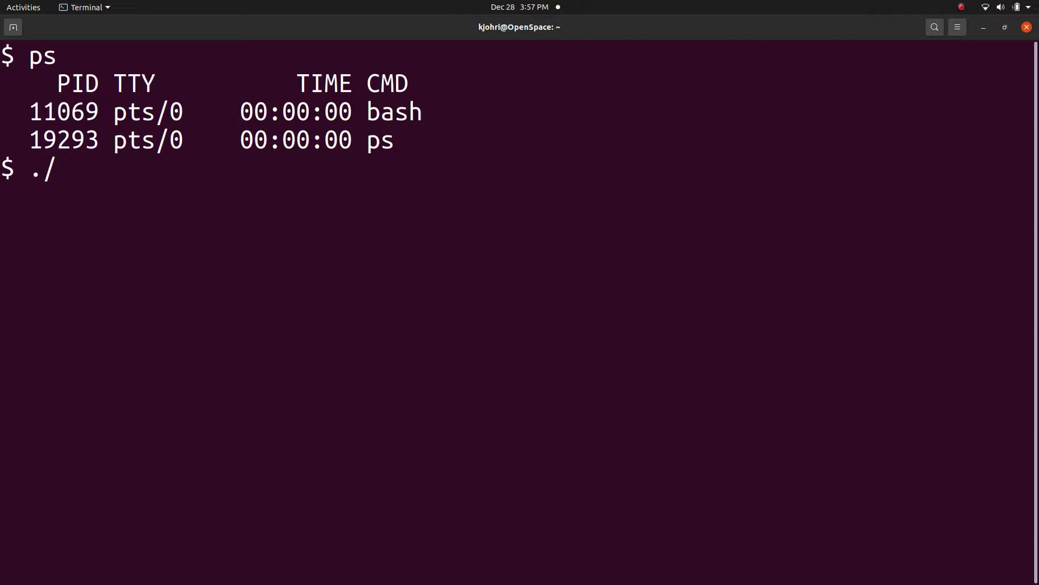
type("slep")
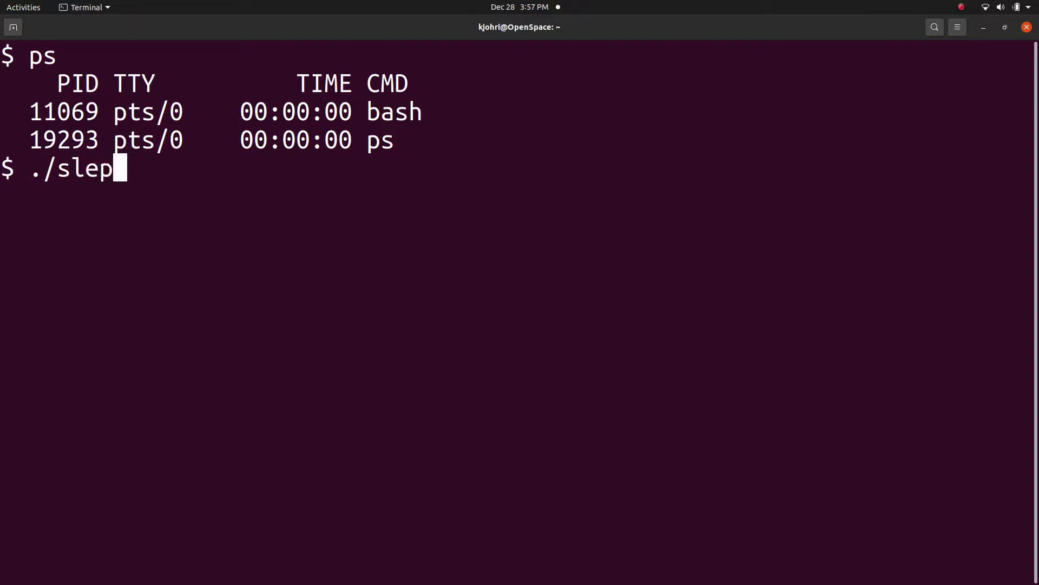
key("BackSpace")
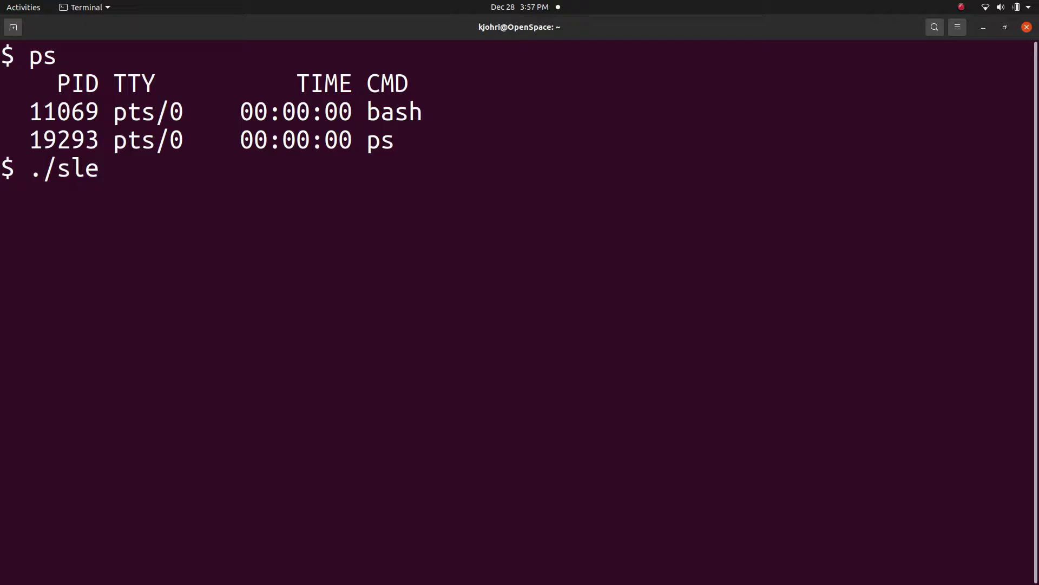
type("ep-10min &")
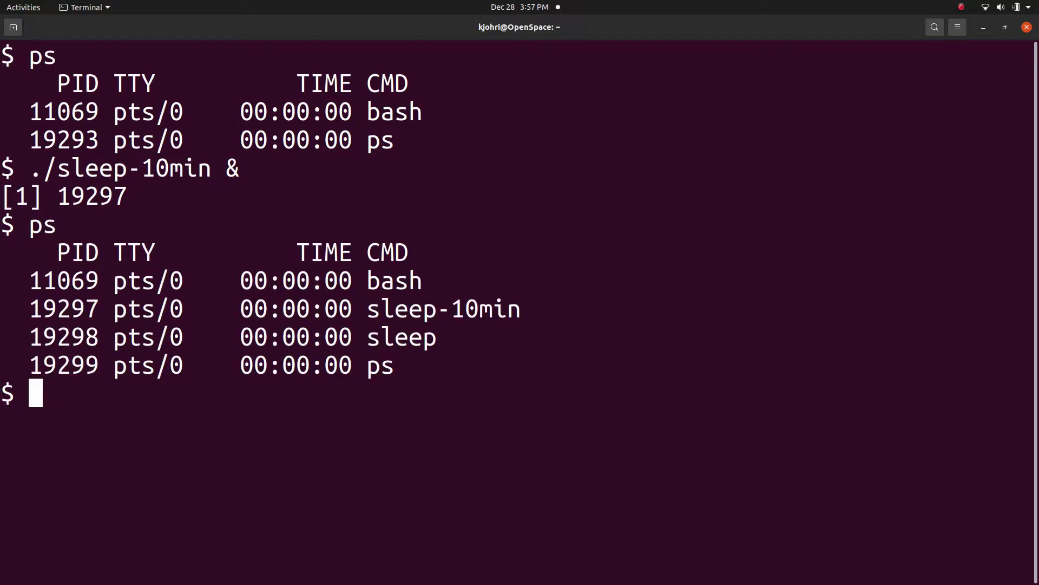
type("ps -f")
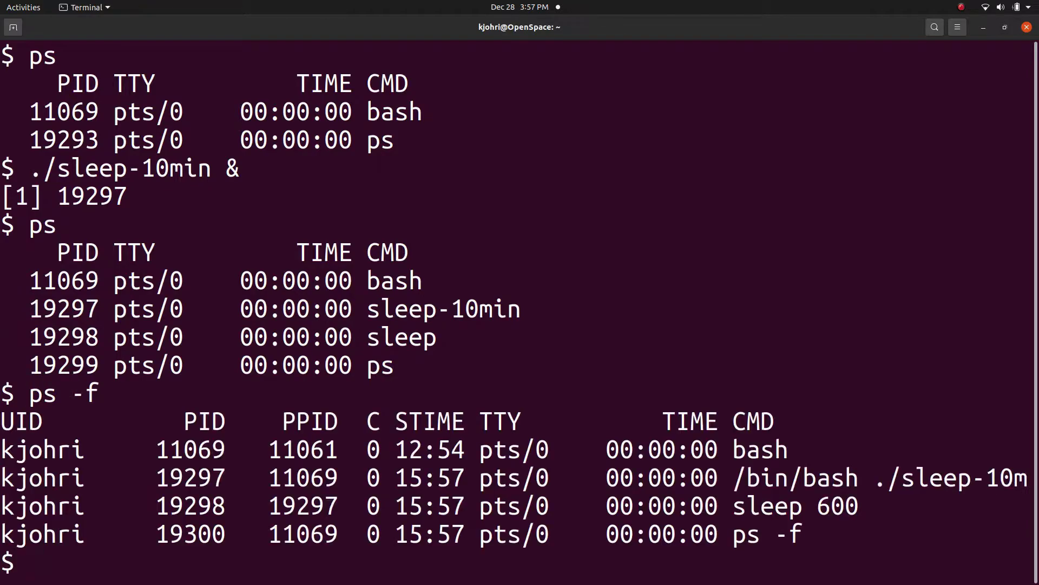
type("vi sl")
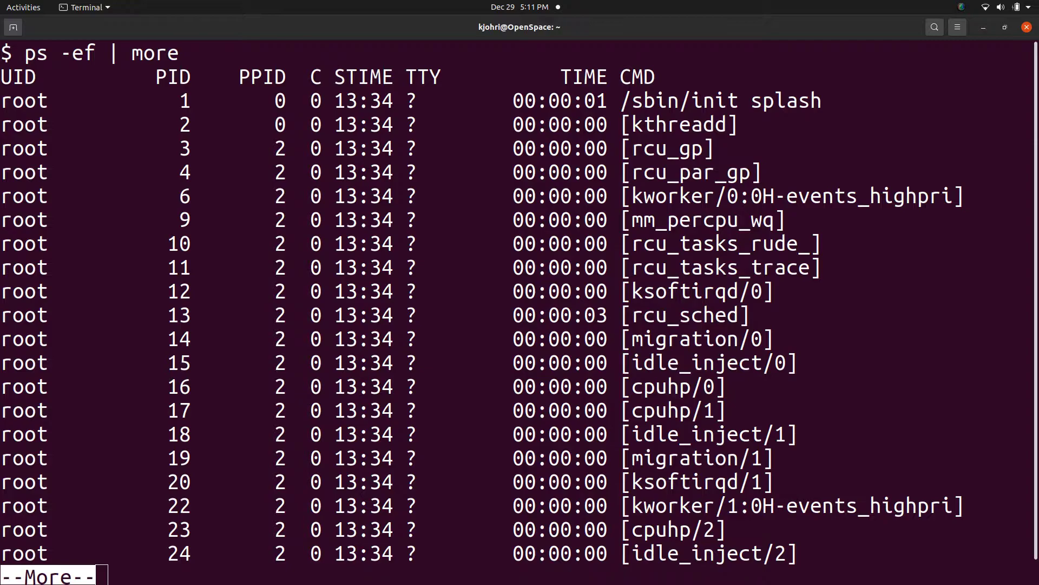
type("ps -ef | grep \"nginx\"")
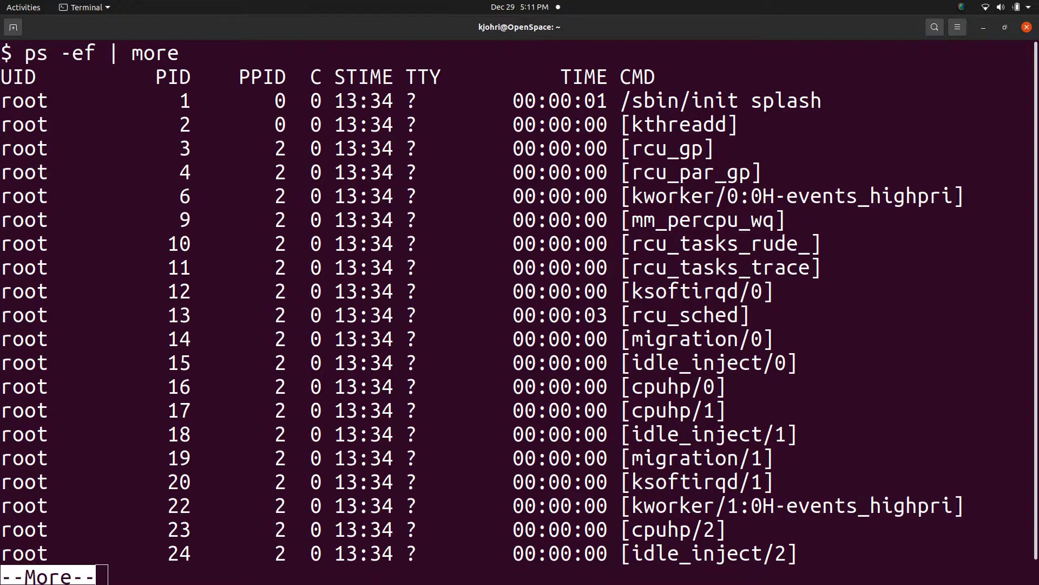
Page through the thread listing (ps -eLf | more), then filter ps -ef for "nginx".
type("ps -eLf | more")
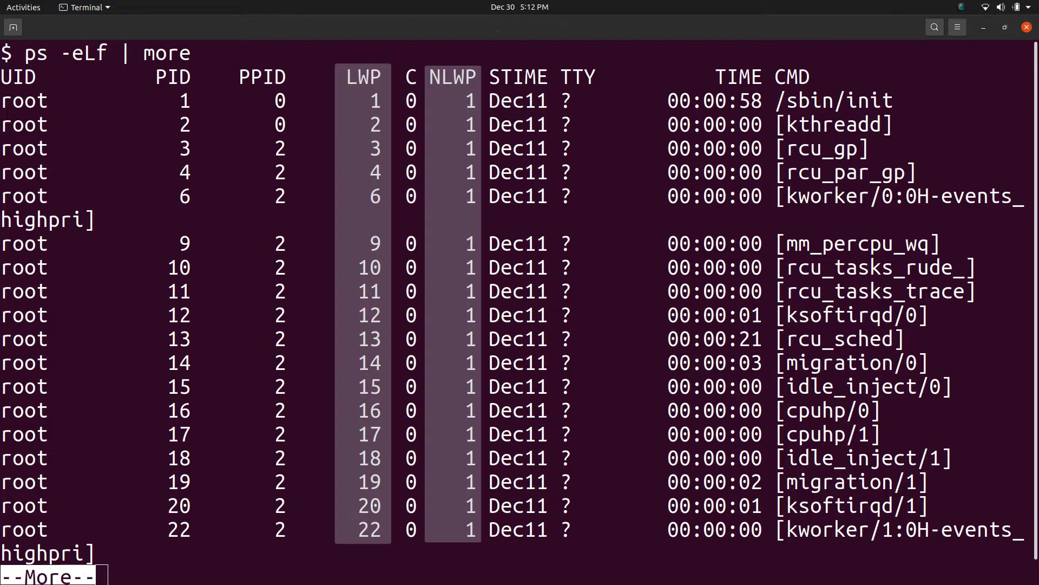
type("ps -ef | grep \"nginx\"")
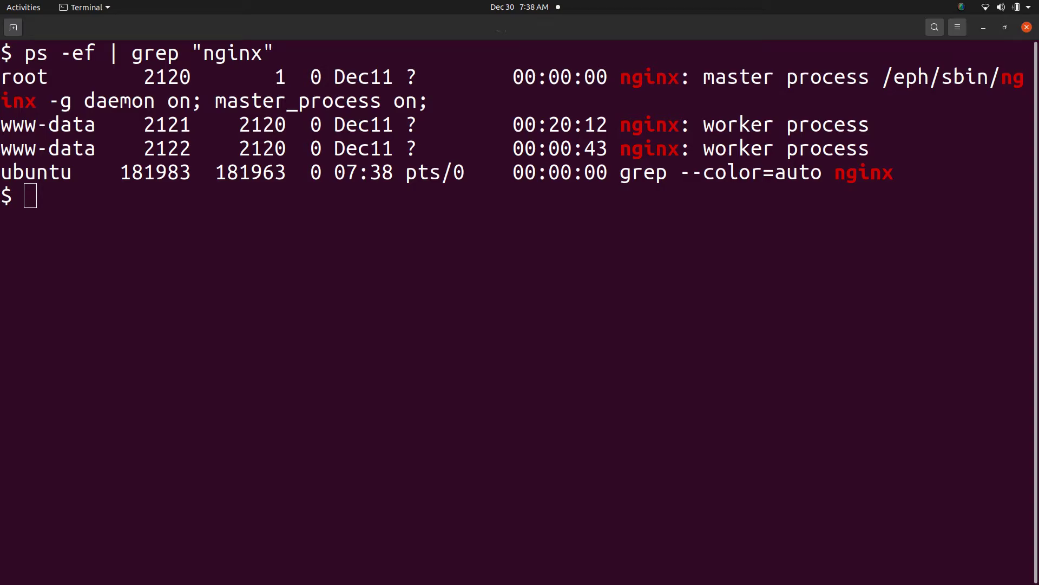
Filter the thread listing for nginx with ps -eLf | grep "nginx".
type("ps -eLf | grep \"nginx\"")
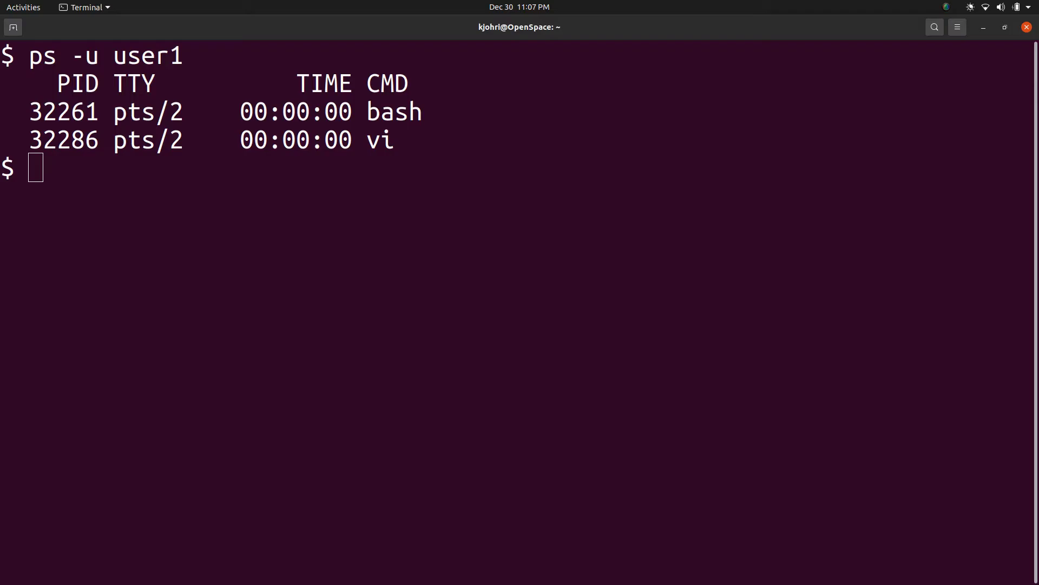
List full-format processes for user1 and kjohri filtered to "pts" terminals.
type("ps -f -u user1,kjohri | grep \"pts\"")
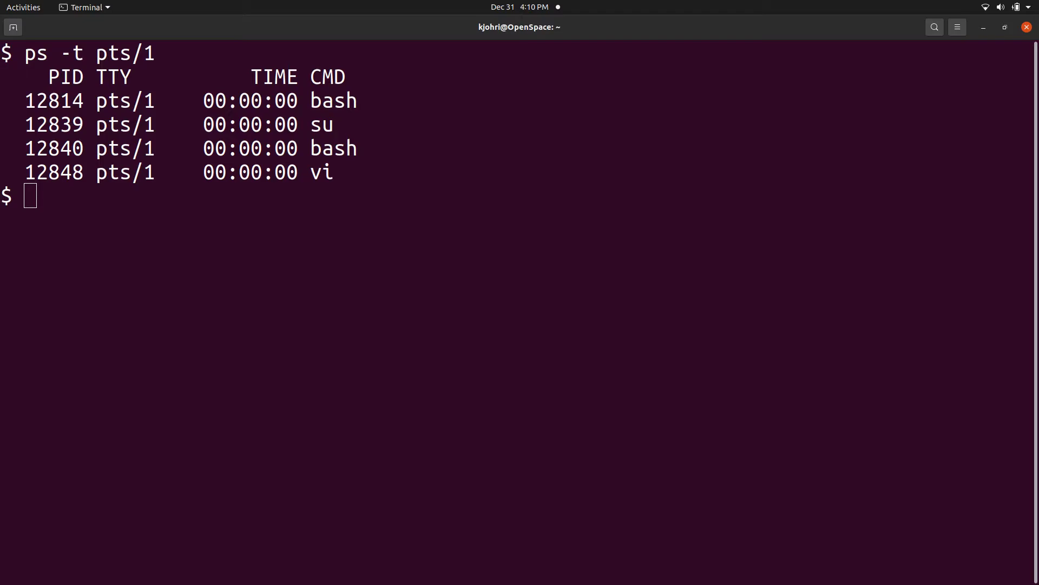
List processes attached to both pts/1 and pts/0 with ps -t pts/1,pts/0.
type("ps -t pts/1,pts/0")
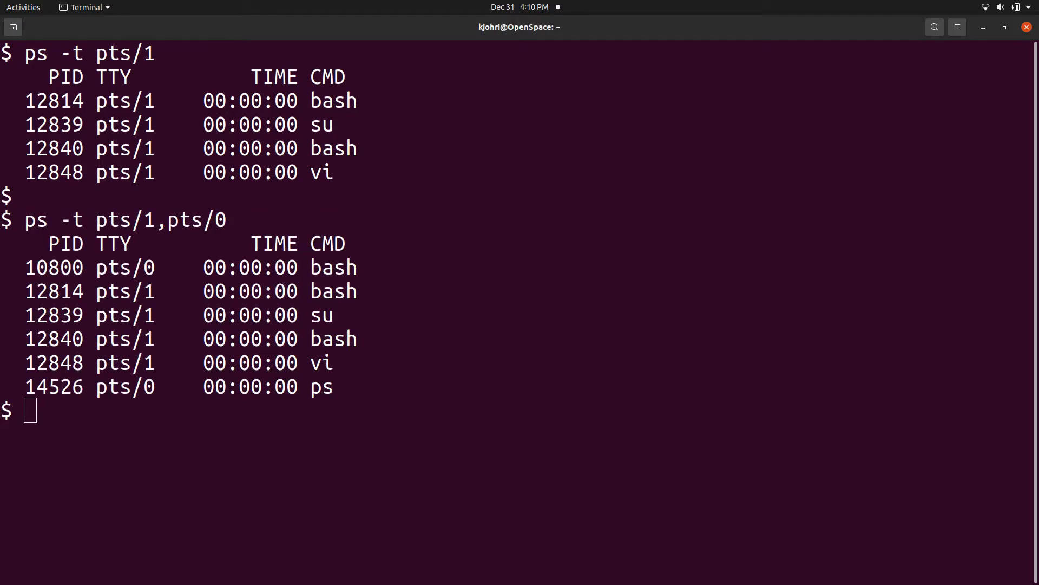